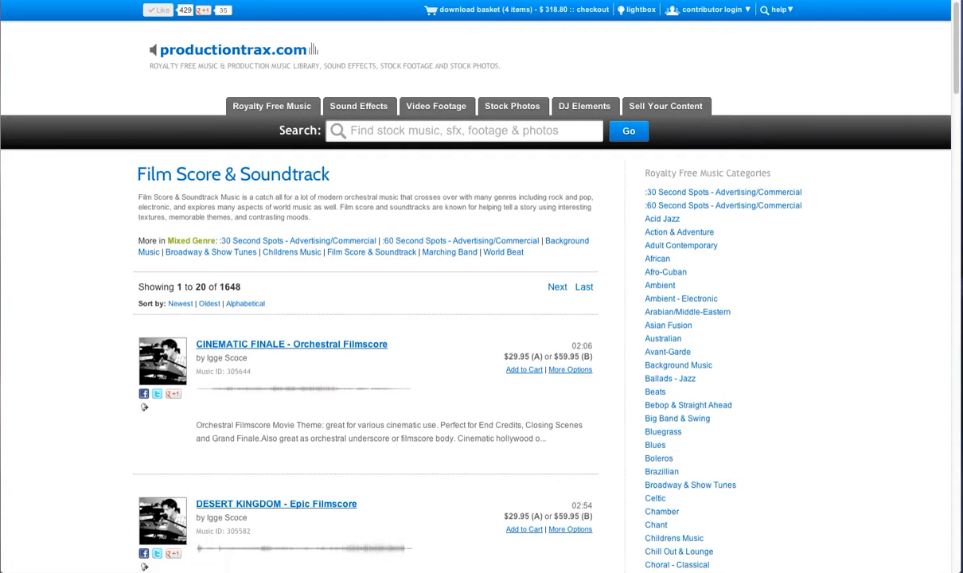
{"action": "mouse_move", "coordinate": [825, 214]}
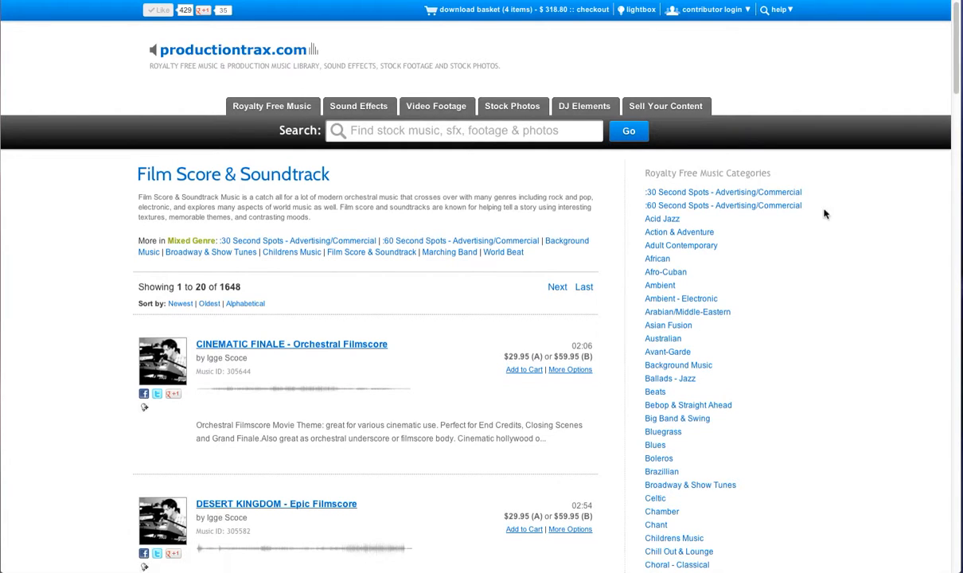
{"action": "mouse_move", "coordinate": [955, 72]}
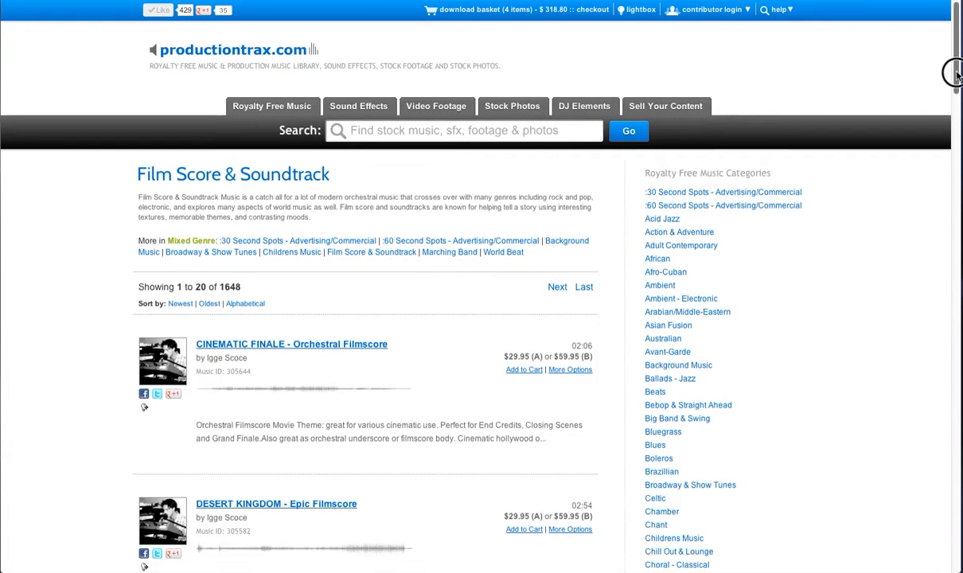
Go from the listing to the CINEMATIC FINALE track's own page.
{"action": "scroll", "scroll_direction": "down", "scroll_amount": 3}
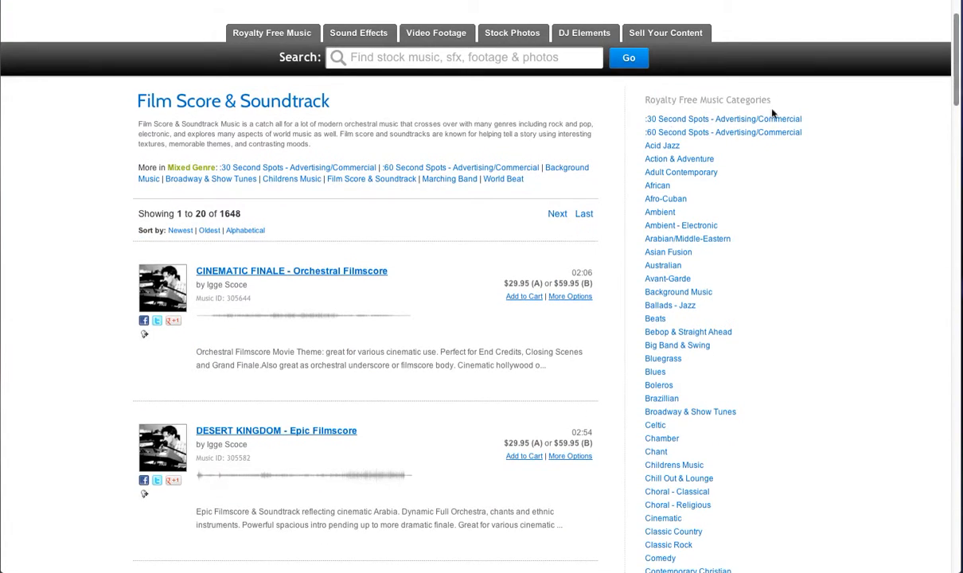
{"action": "mouse_move", "coordinate": [300, 107]}
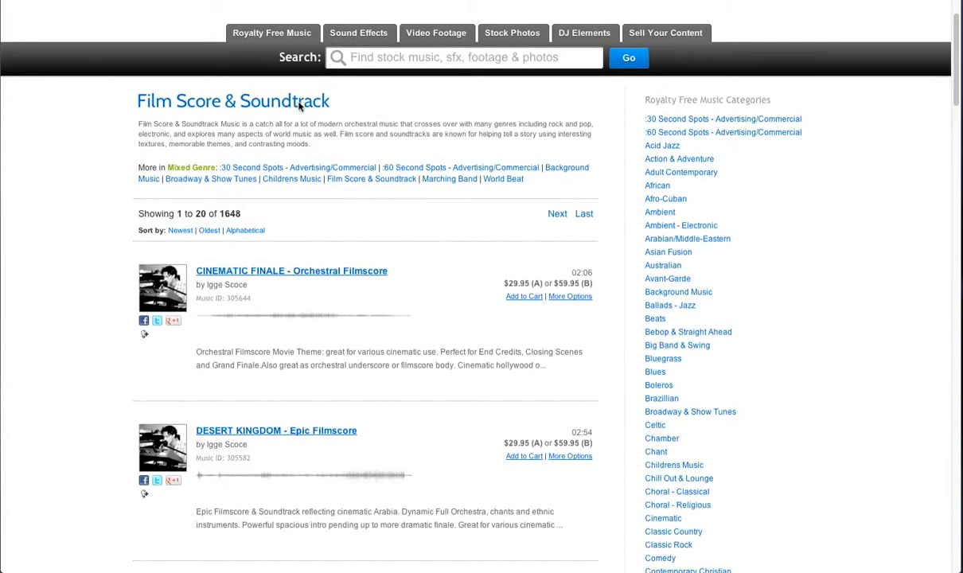
{"action": "mouse_move", "coordinate": [385, 210]}
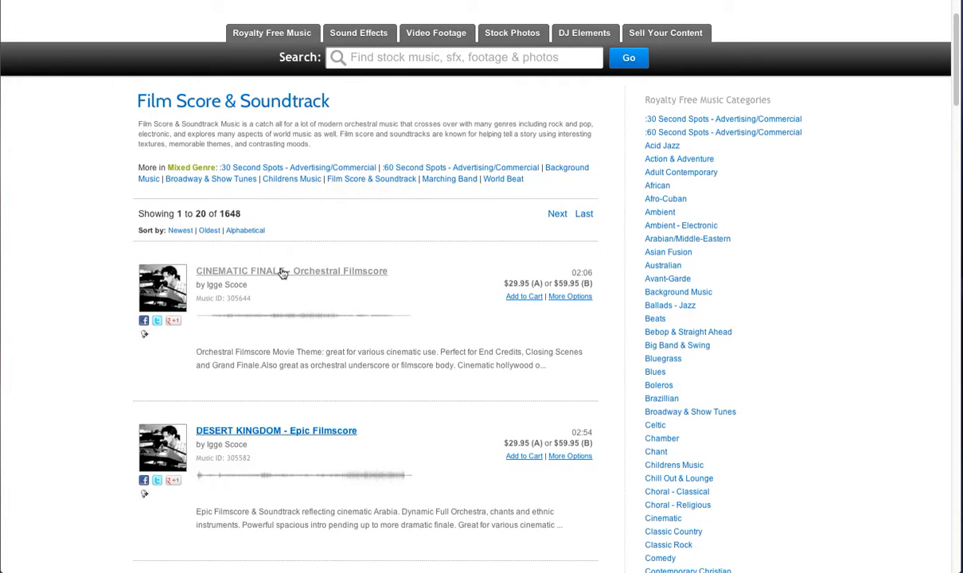
{"action": "left_click", "coordinate": [291, 271]}
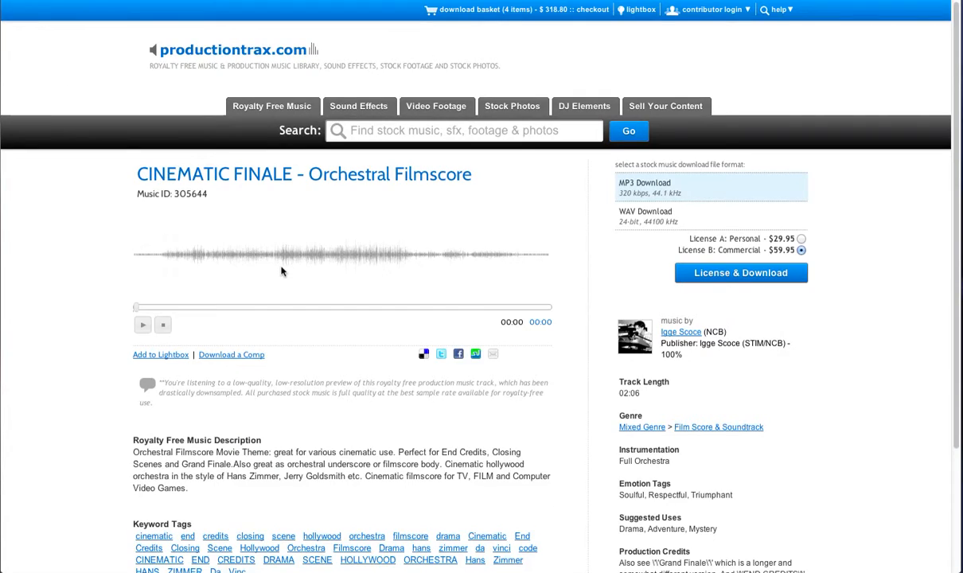
{"action": "left_click", "coordinate": [513, 353]}
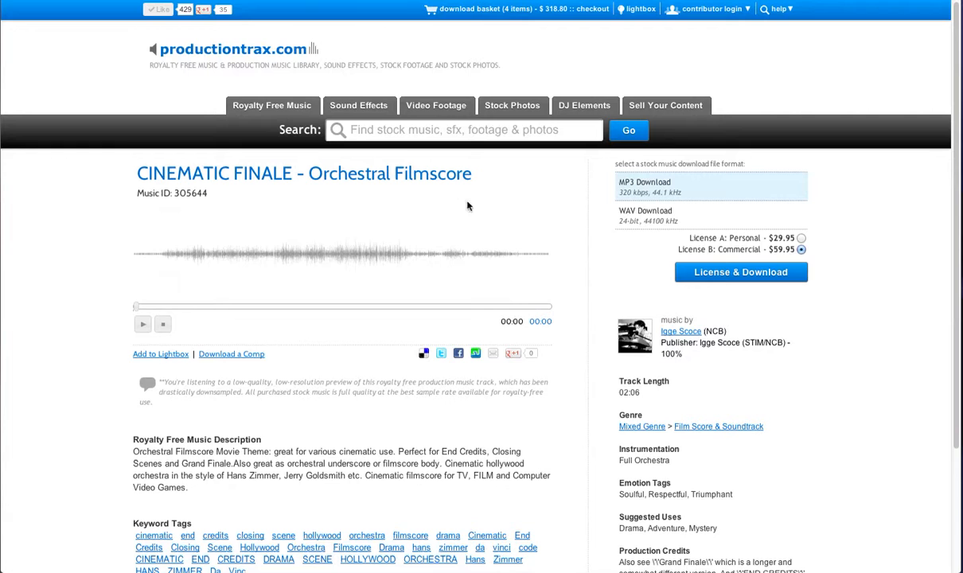
{"action": "mouse_move", "coordinate": [182, 231]}
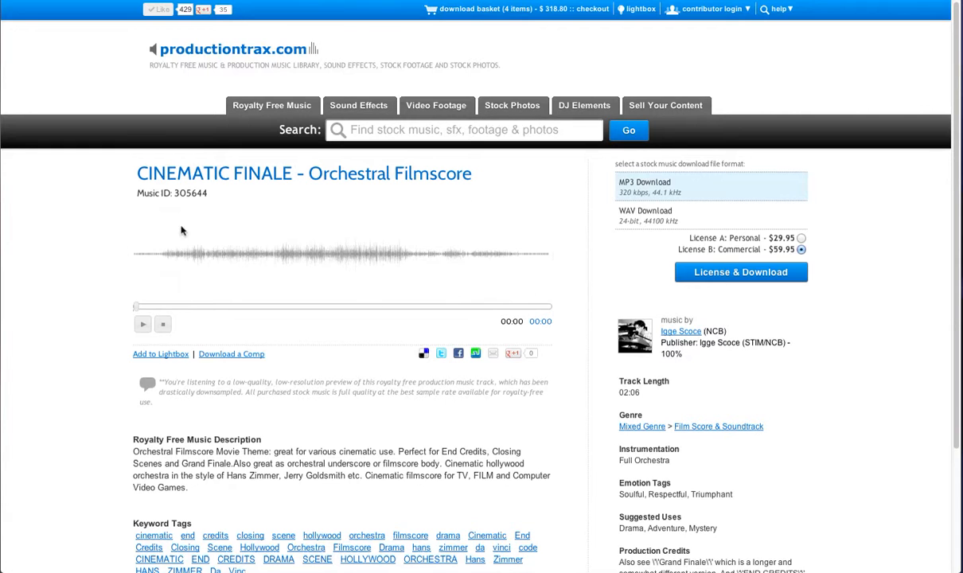
{"action": "mouse_move", "coordinate": [164, 274]}
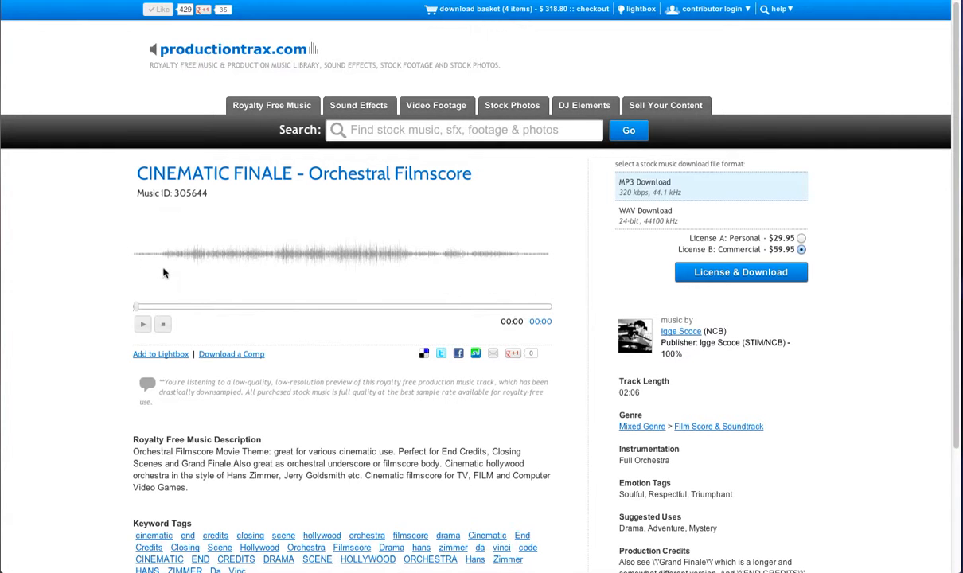
{"action": "mouse_move", "coordinate": [129, 273]}
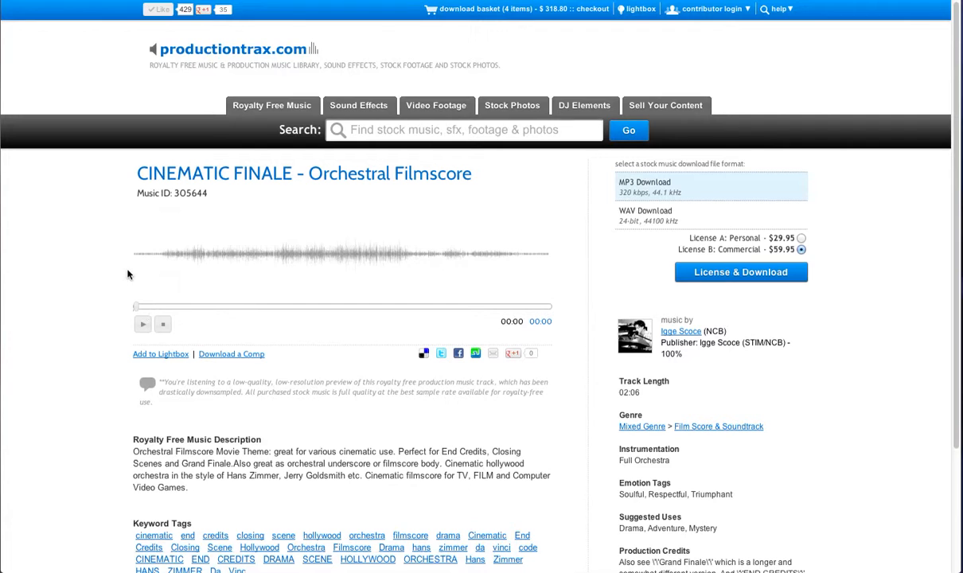
{"action": "mouse_move", "coordinate": [193, 262]}
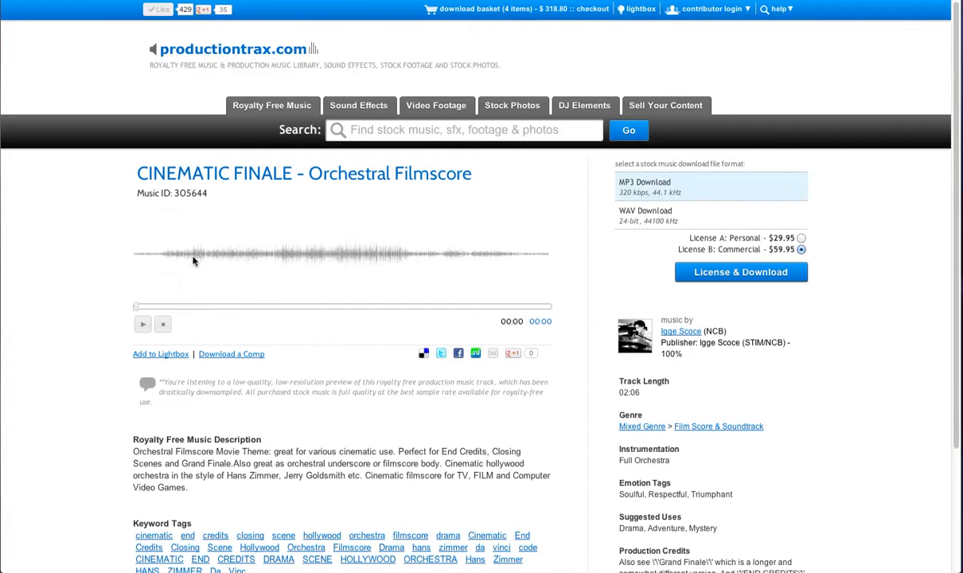
{"action": "mouse_move", "coordinate": [413, 258]}
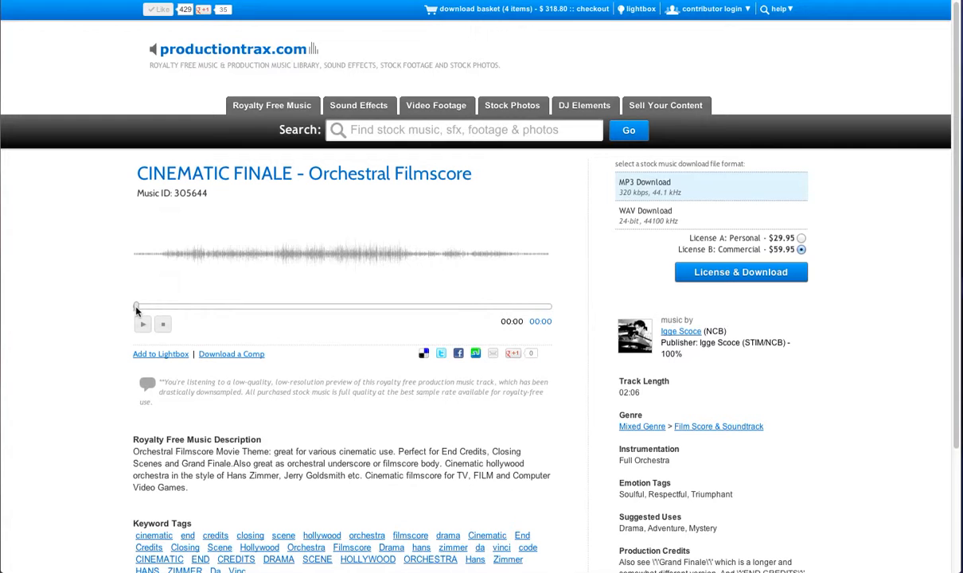
Skip the preview ahead past 00:15, then stop it back at 00:00.
{"action": "left_click_drag", "start_coordinate": [136, 305], "coordinate": [204, 307]}
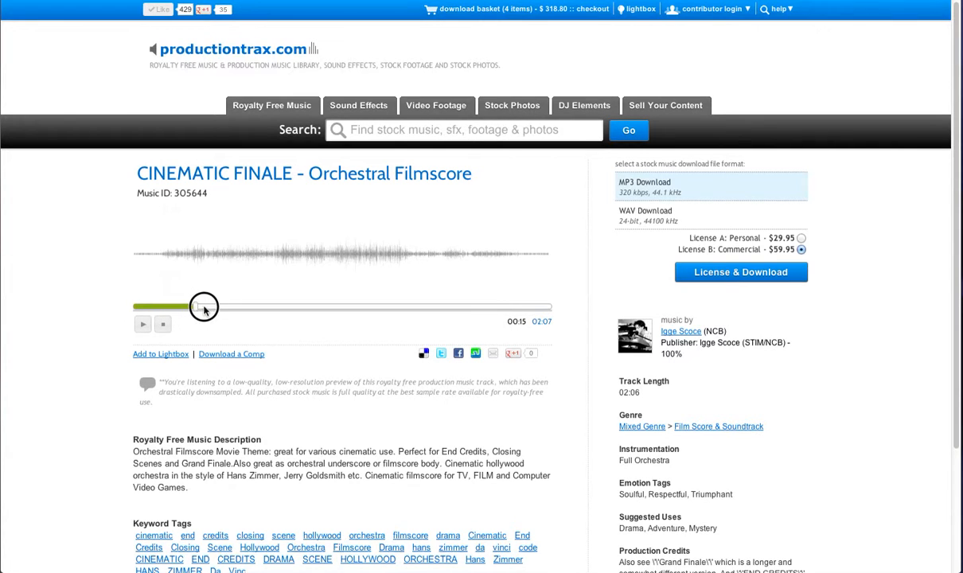
{"action": "left_click_drag", "start_coordinate": [204, 307], "coordinate": [294, 307]}
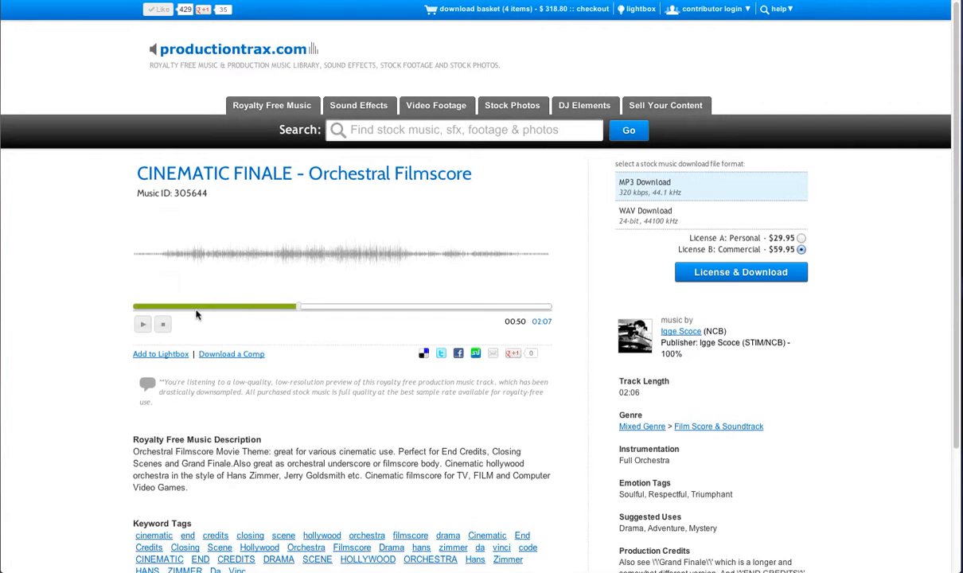
{"action": "left_click", "coordinate": [162, 324]}
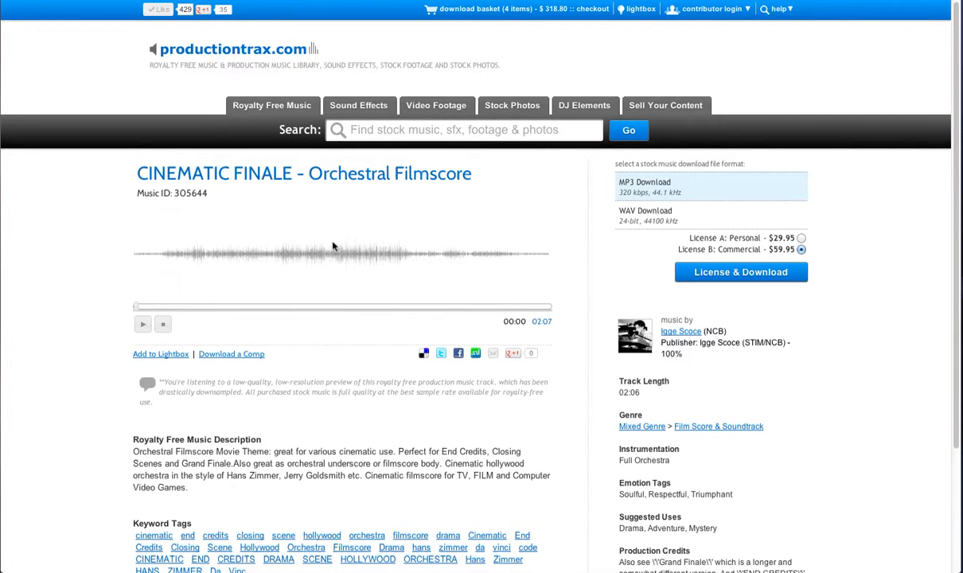
{"action": "mouse_move", "coordinate": [452, 267]}
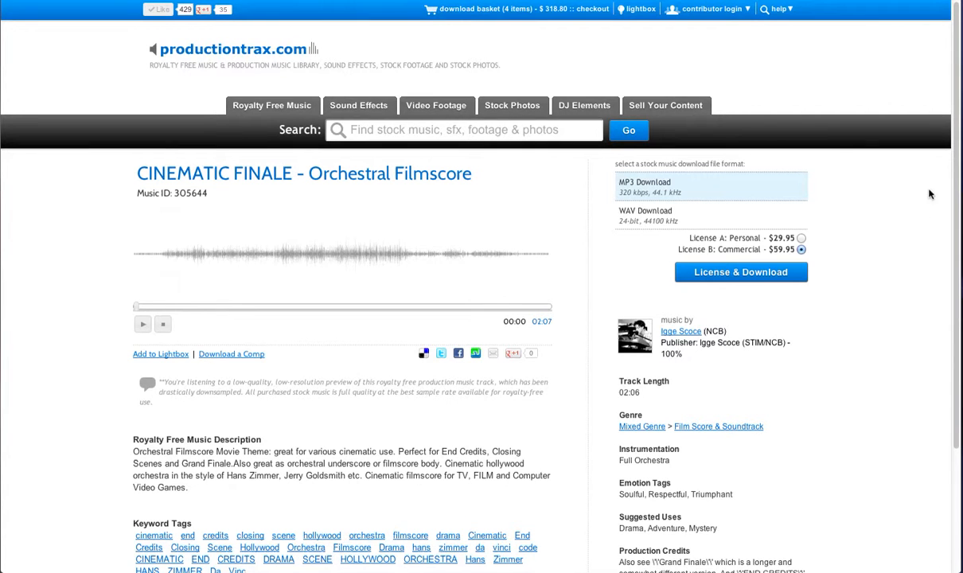
{"action": "scroll", "scroll_direction": "down", "scroll_amount": 3}
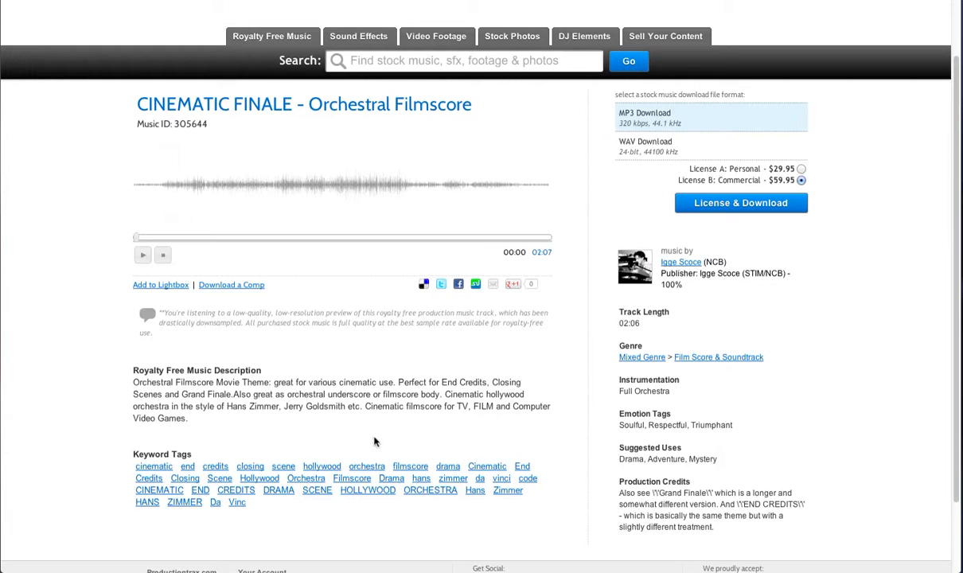
{"action": "mouse_move", "coordinate": [331, 443]}
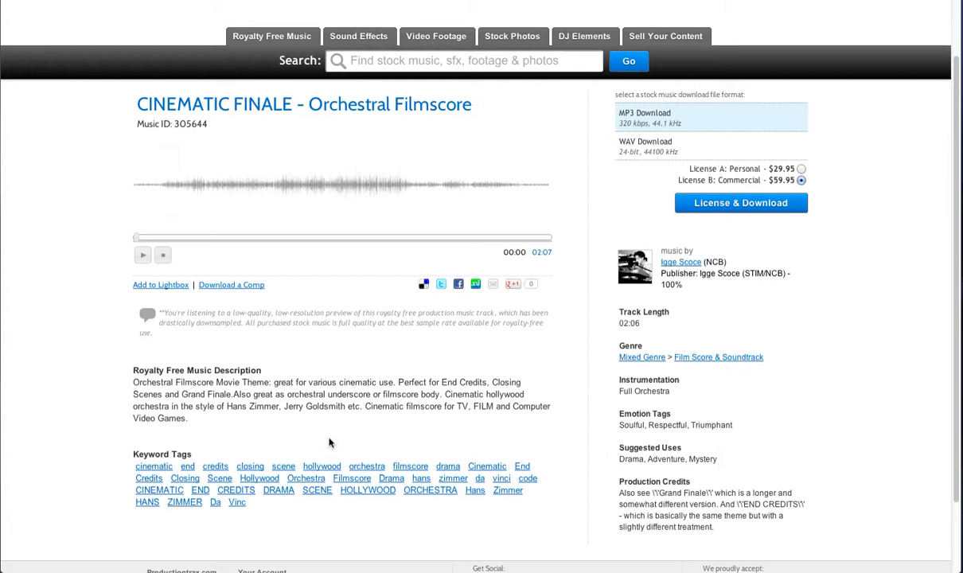
{"action": "mouse_move", "coordinate": [260, 477]}
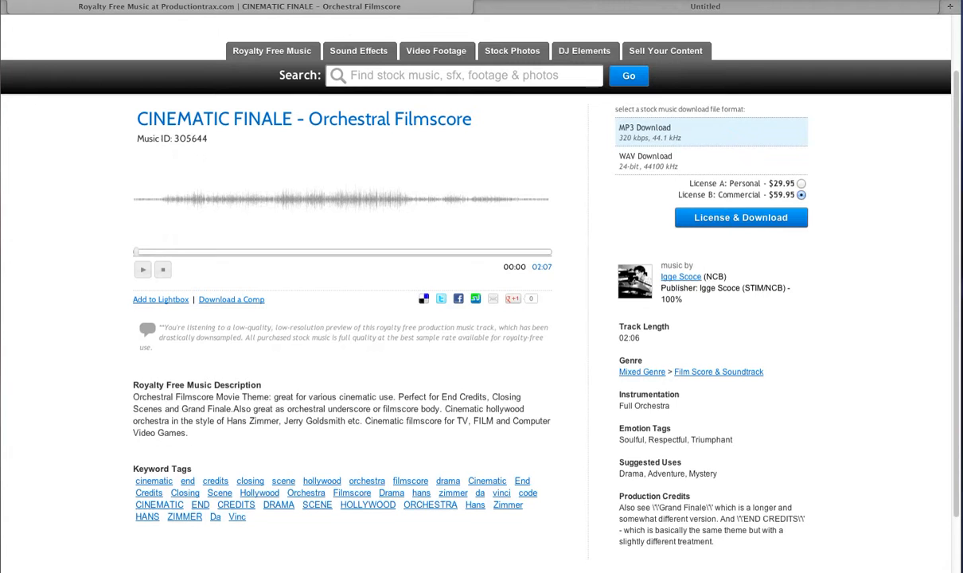
{"action": "left_click", "coordinate": [321, 481]}
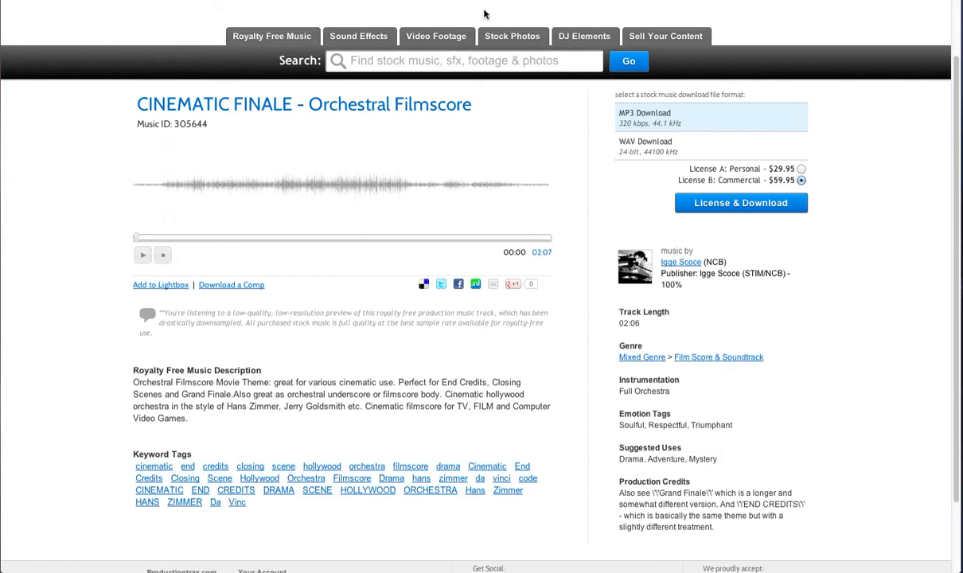
{"action": "mouse_move", "coordinate": [544, 210]}
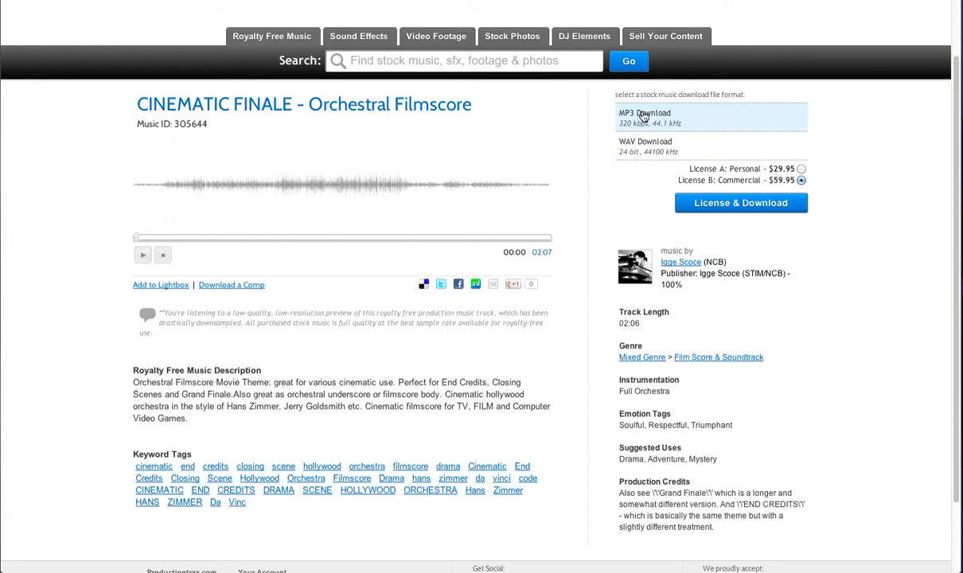
{"action": "mouse_move", "coordinate": [740, 115]}
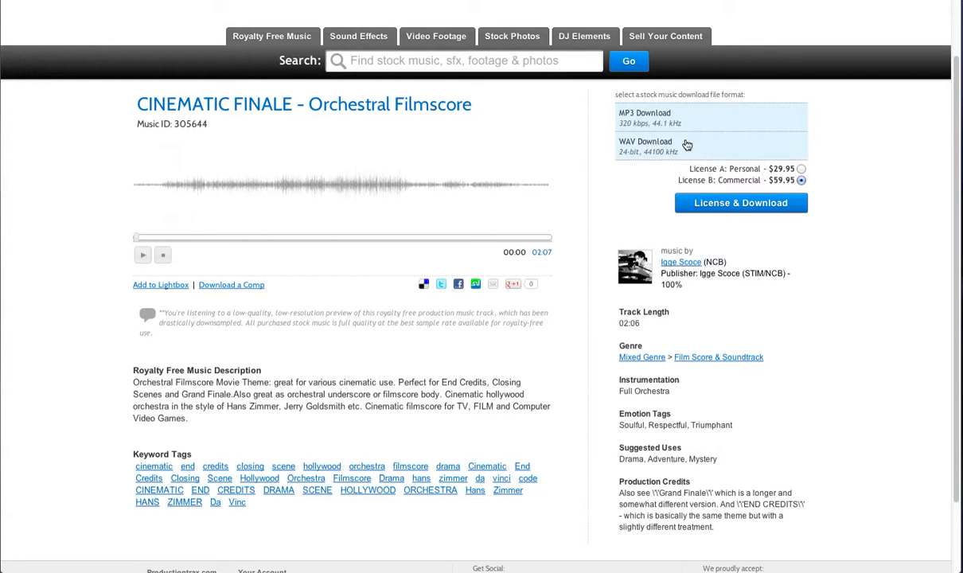
{"action": "mouse_move", "coordinate": [794, 151]}
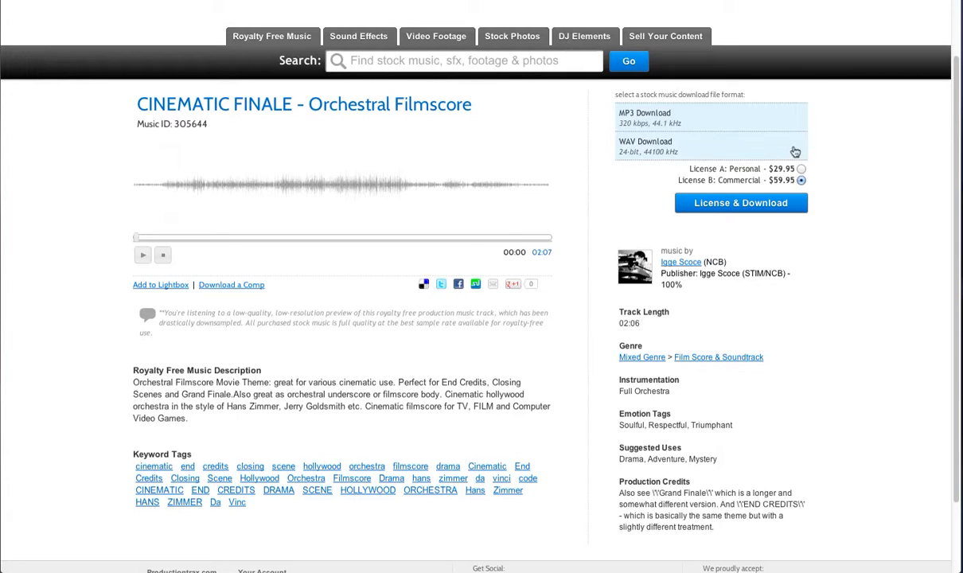
{"action": "mouse_move", "coordinate": [672, 152]}
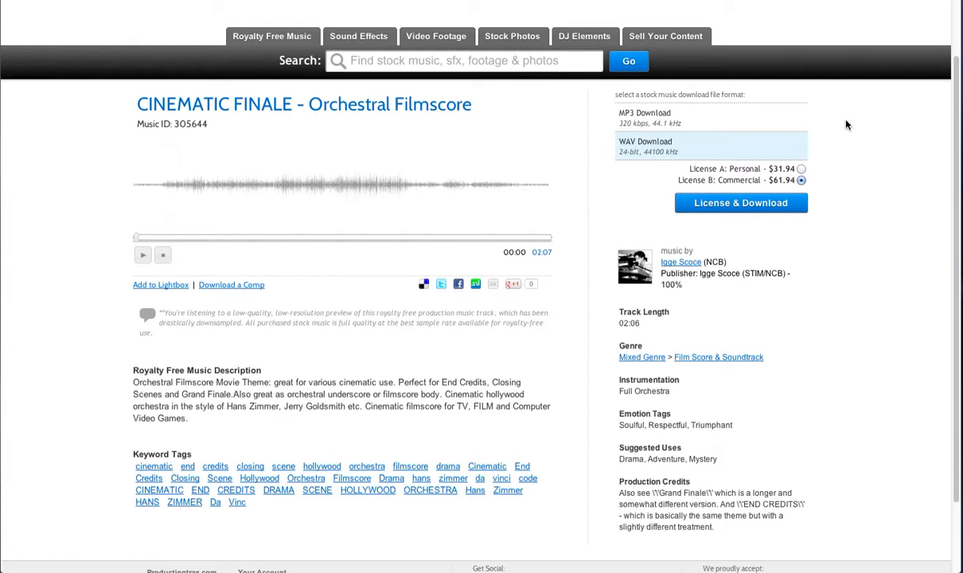
{"action": "mouse_move", "coordinate": [747, 188]}
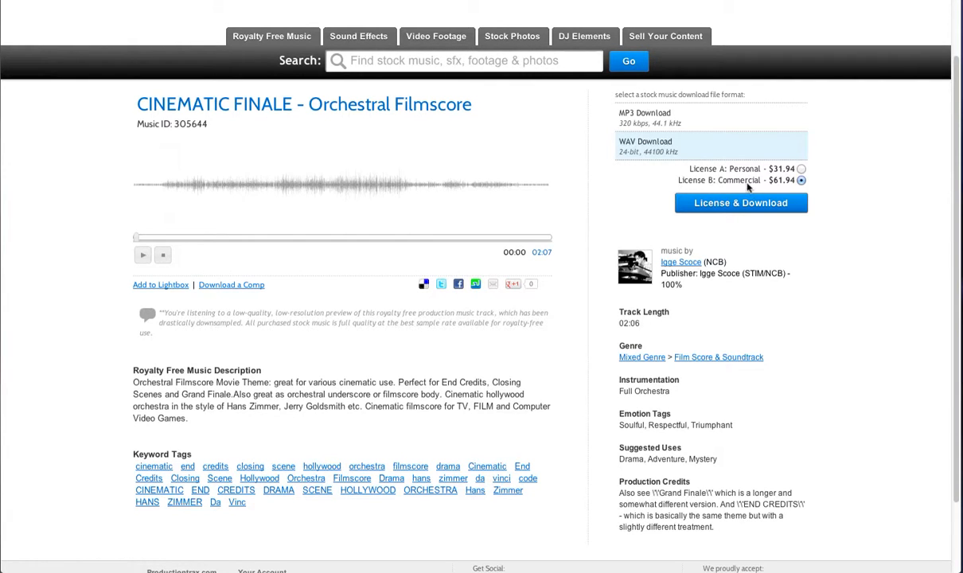
Compare the $61.94 Commercial and $31.94 Personal licenses and reveal the purchase/add-to-cart options.
{"action": "left_click", "coordinate": [802, 169]}
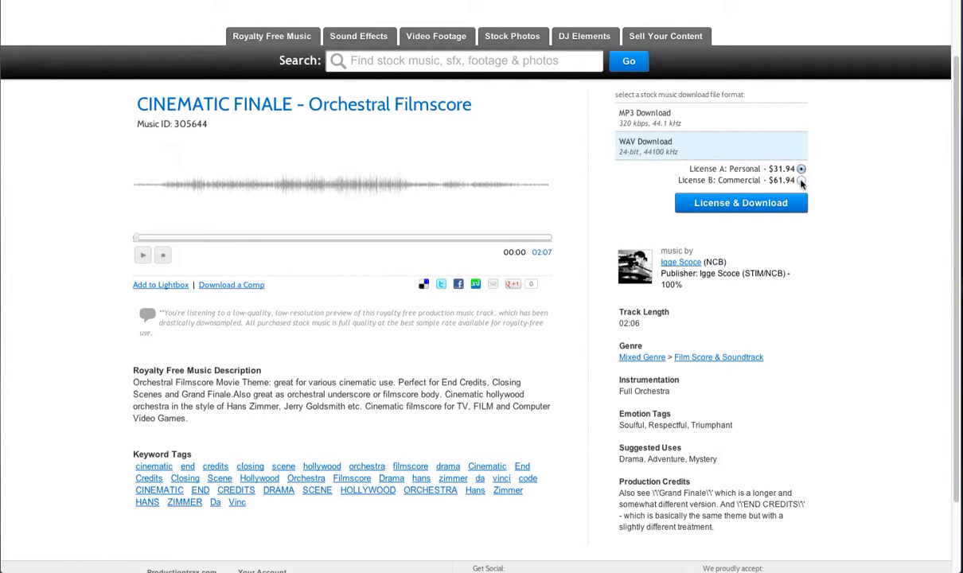
{"action": "left_click", "coordinate": [800, 180]}
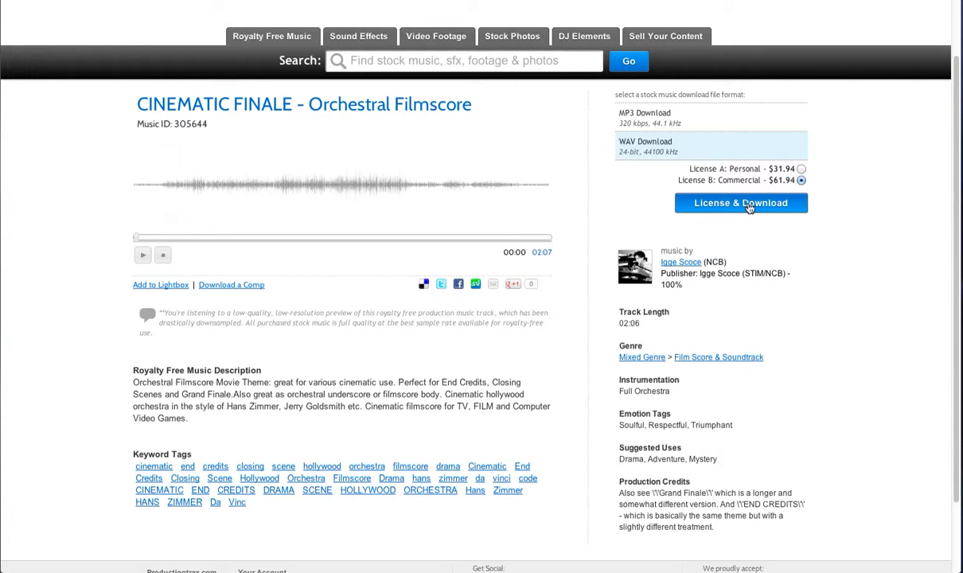
{"action": "left_click", "coordinate": [741, 204]}
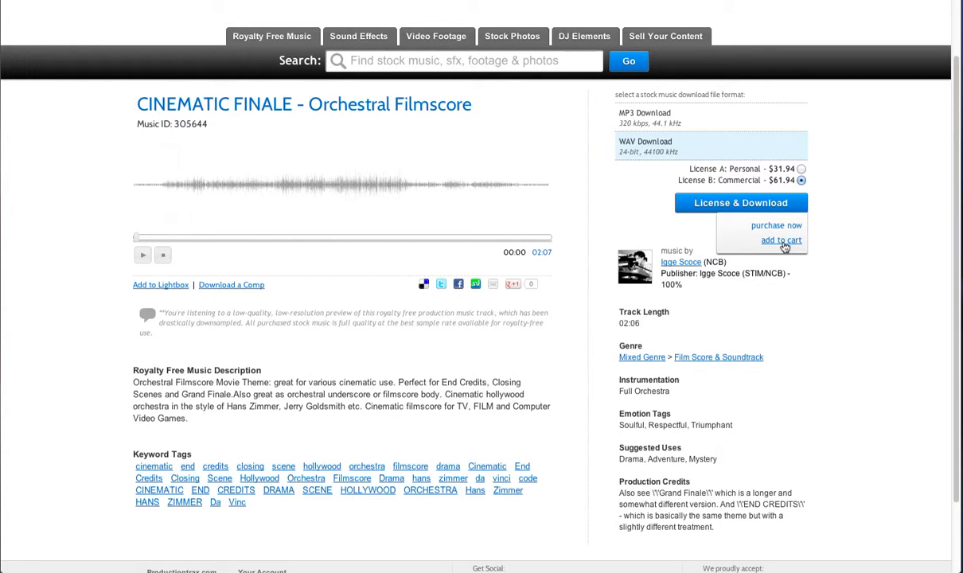
{"action": "mouse_move", "coordinate": [791, 213]}
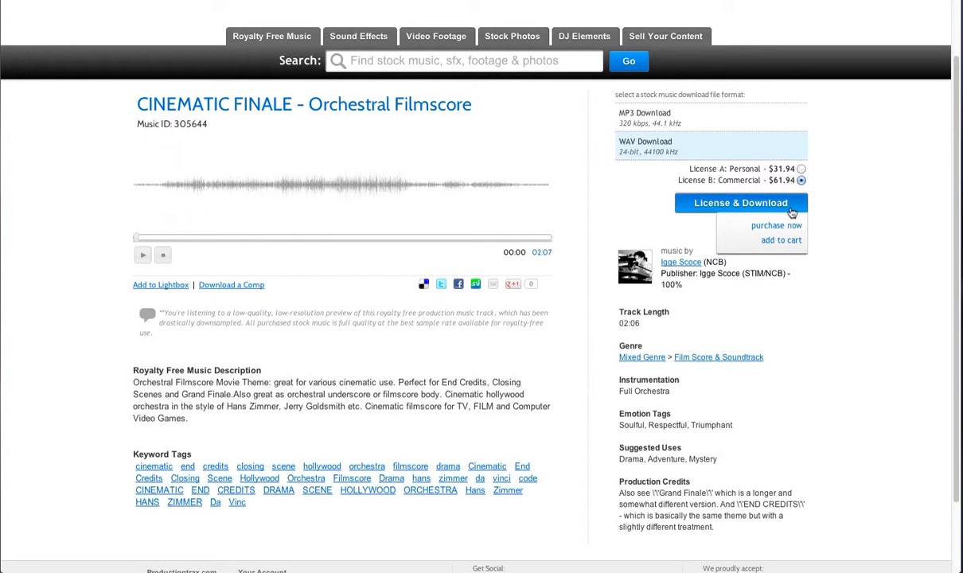
{"action": "mouse_move", "coordinate": [762, 309]}
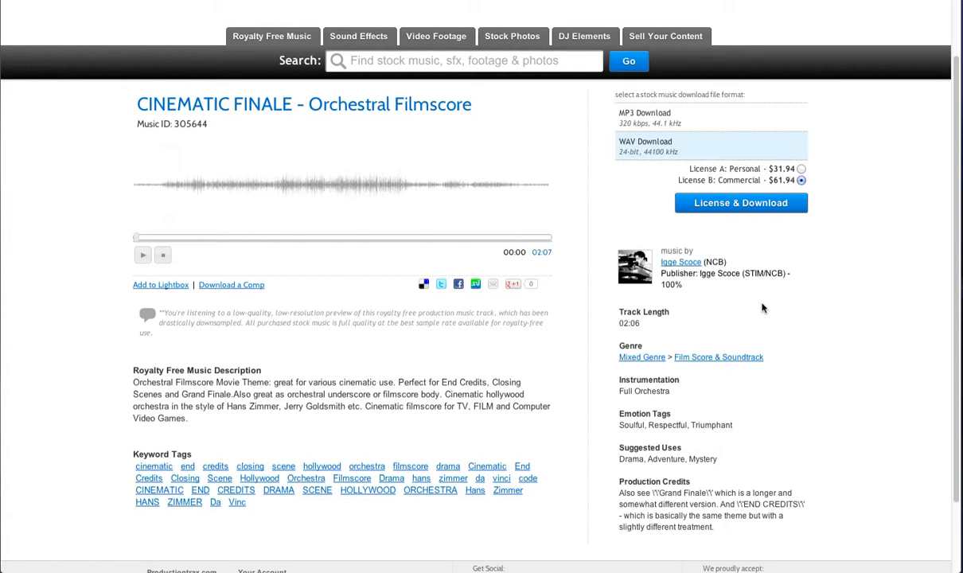
{"action": "mouse_move", "coordinate": [659, 254]}
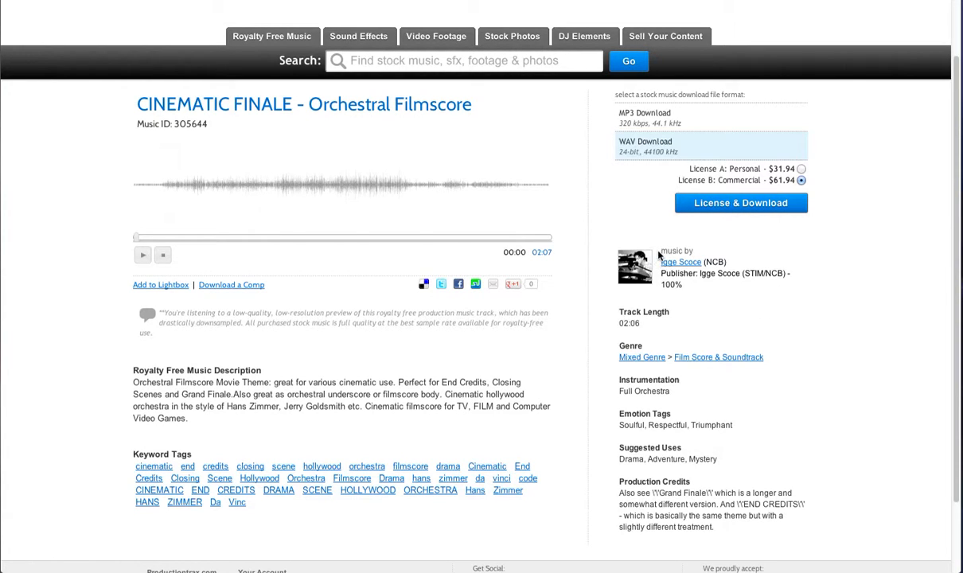
{"action": "mouse_move", "coordinate": [690, 503]}
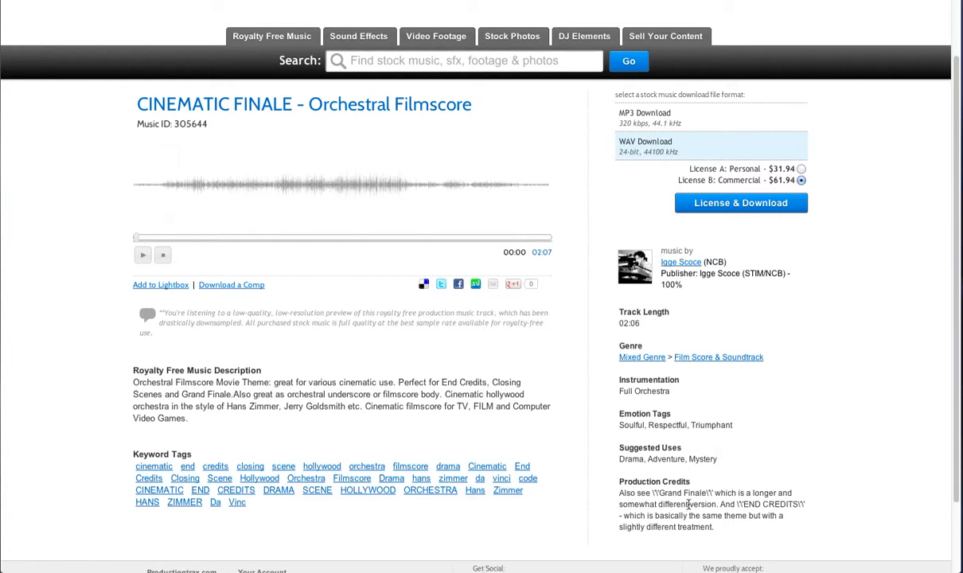
{"action": "mouse_move", "coordinate": [633, 302]}
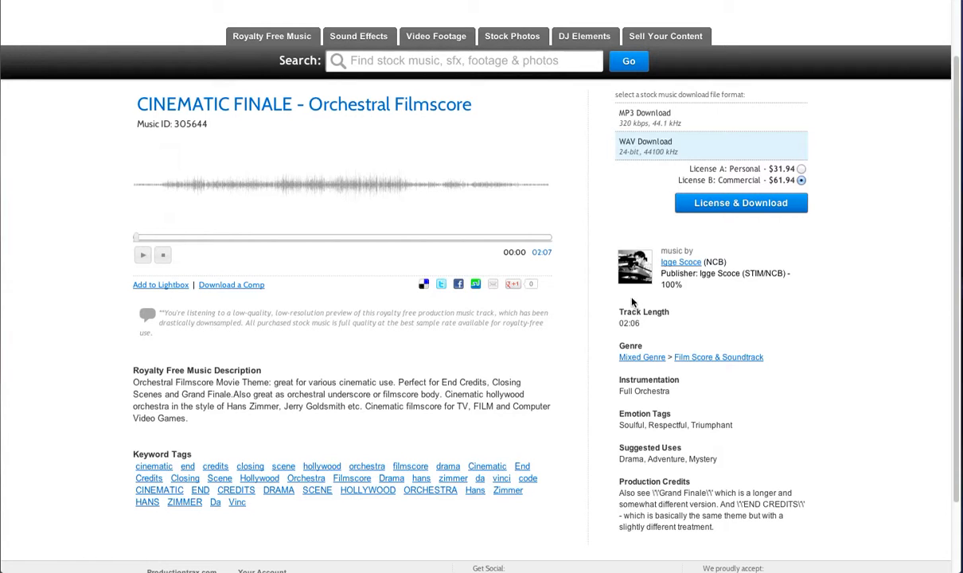
{"action": "mouse_move", "coordinate": [716, 255]}
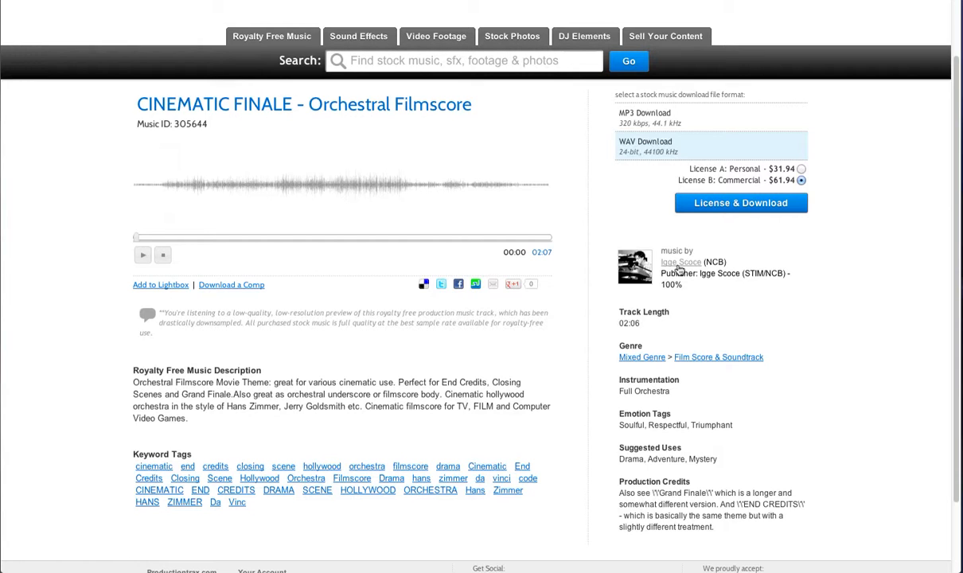
{"action": "mouse_move", "coordinate": [646, 297]}
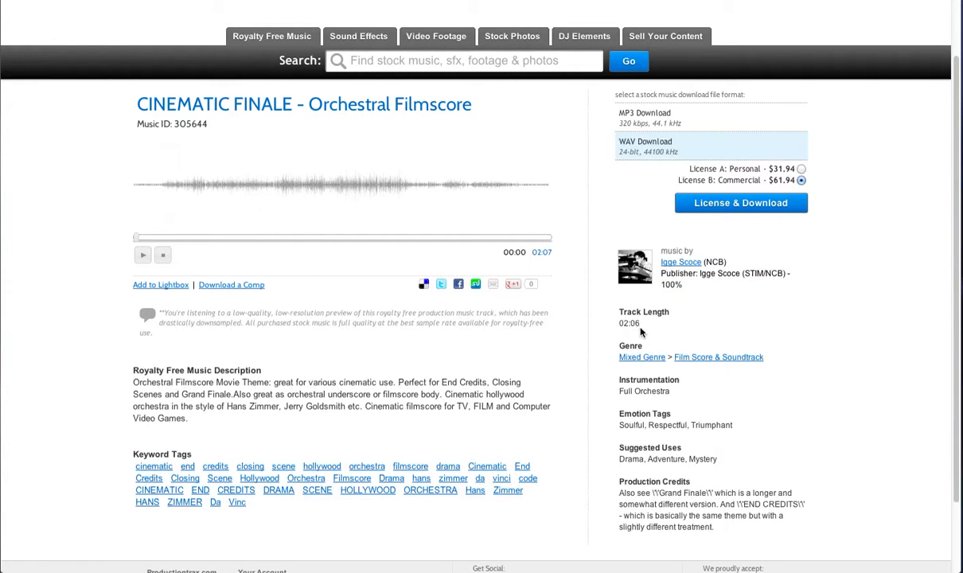
{"action": "mouse_move", "coordinate": [715, 360]}
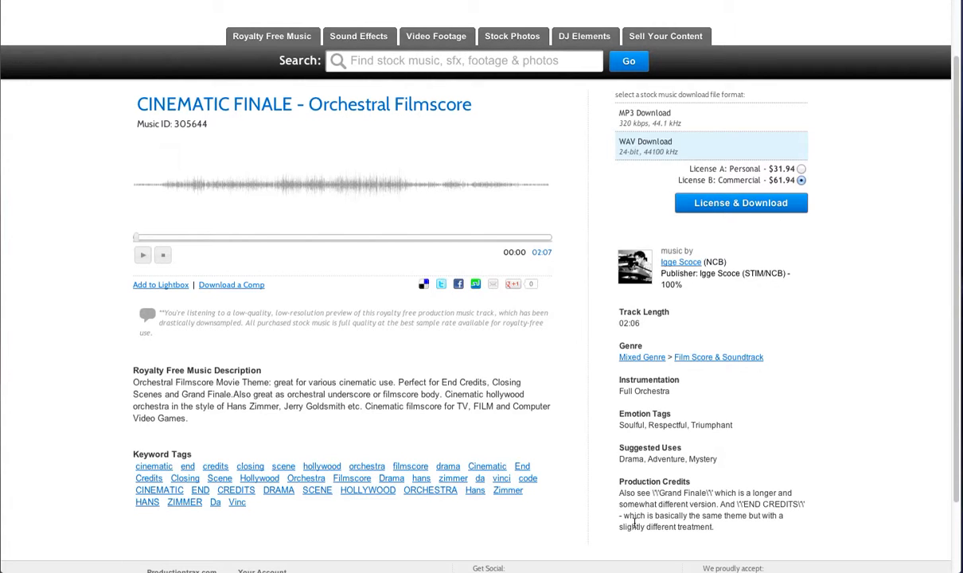
{"action": "mouse_move", "coordinate": [613, 518]}
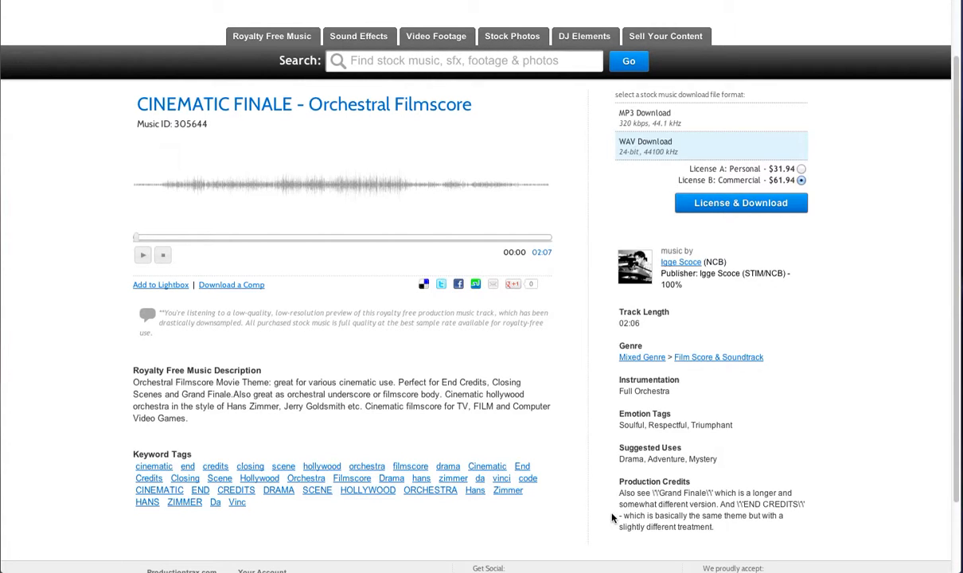
{"action": "mouse_move", "coordinate": [404, 344]}
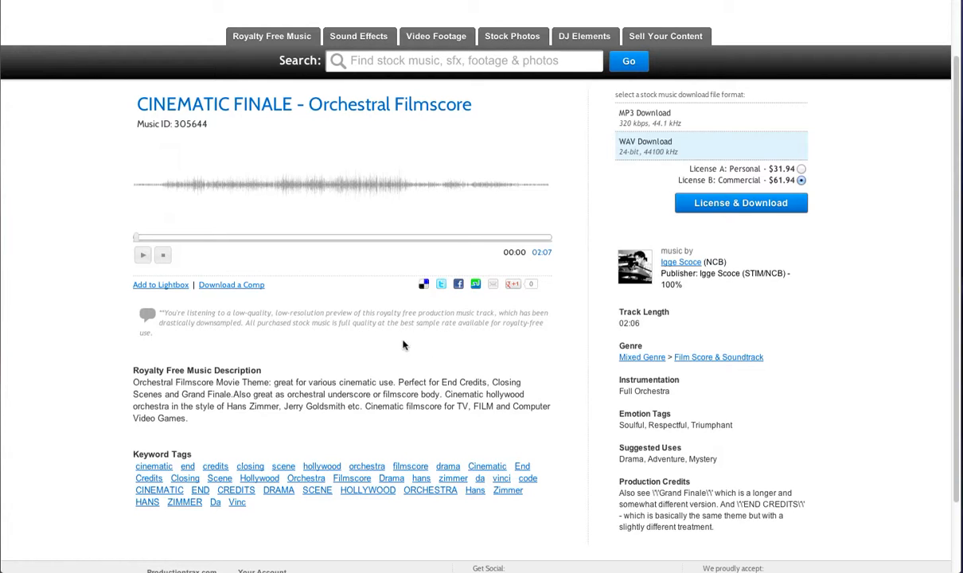
{"action": "mouse_move", "coordinate": [159, 285]}
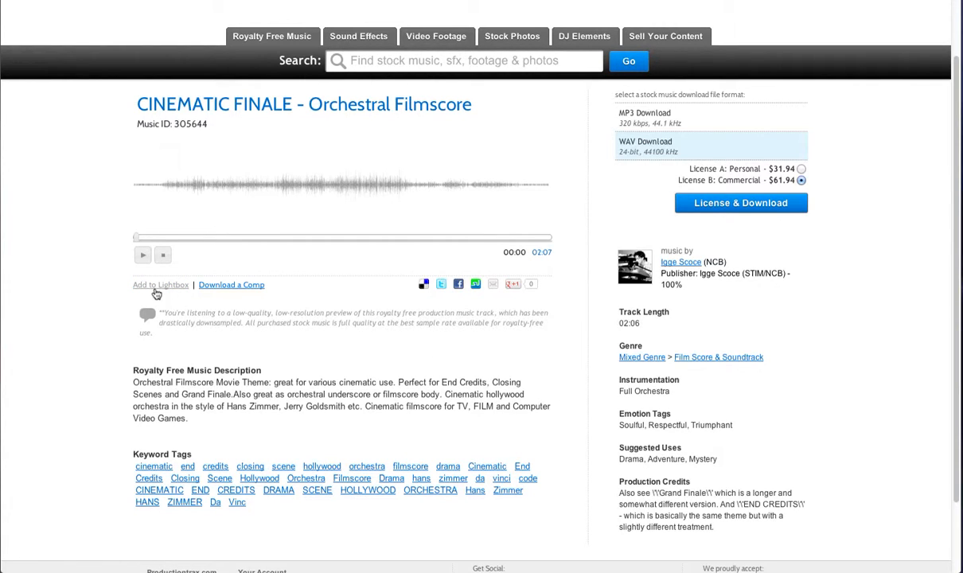
{"action": "left_click", "coordinate": [159, 284]}
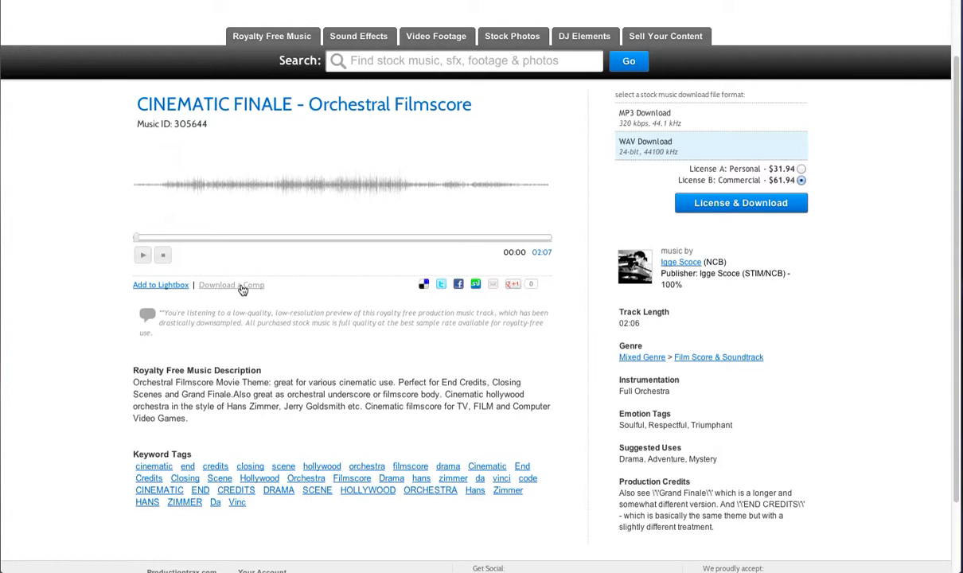
{"action": "mouse_move", "coordinate": [421, 293]}
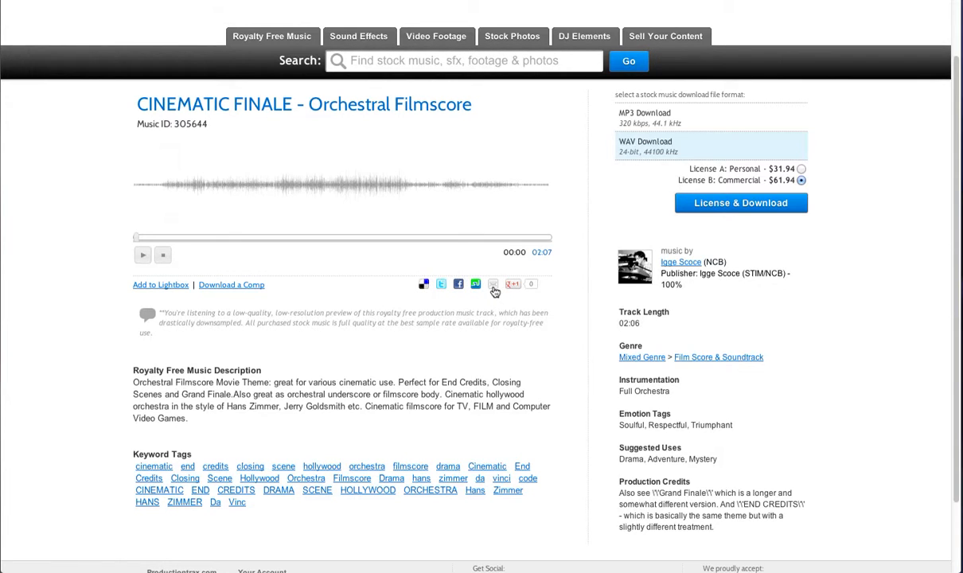
Start an email share, discard the draft, then share the track via Google+.
{"action": "left_click", "coordinate": [493, 284]}
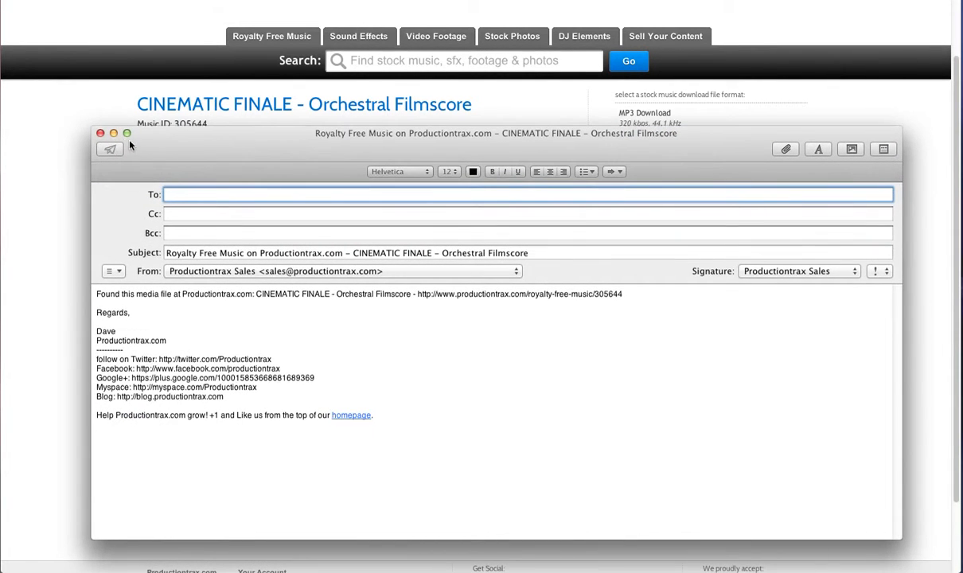
{"action": "left_click", "coordinate": [100, 133]}
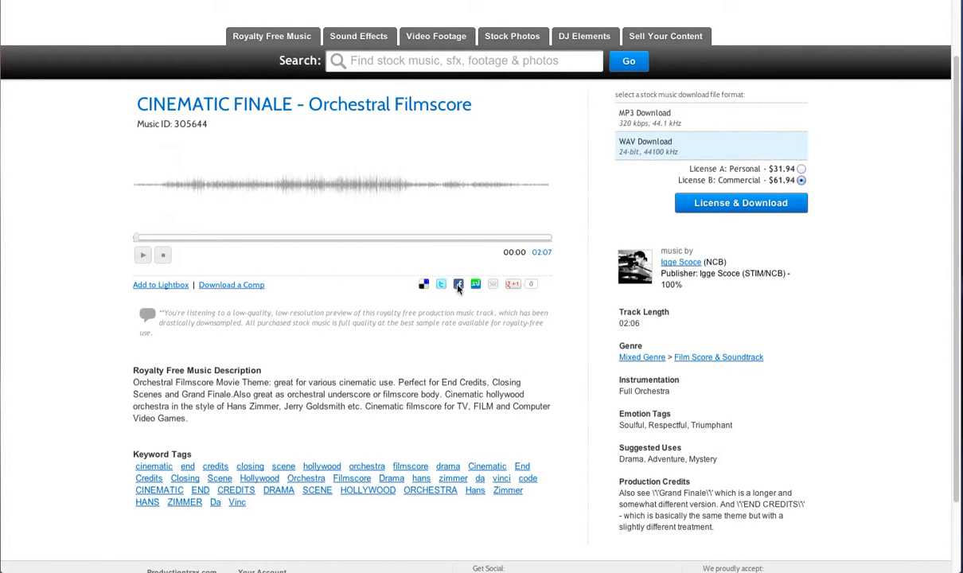
{"action": "mouse_move", "coordinate": [516, 288]}
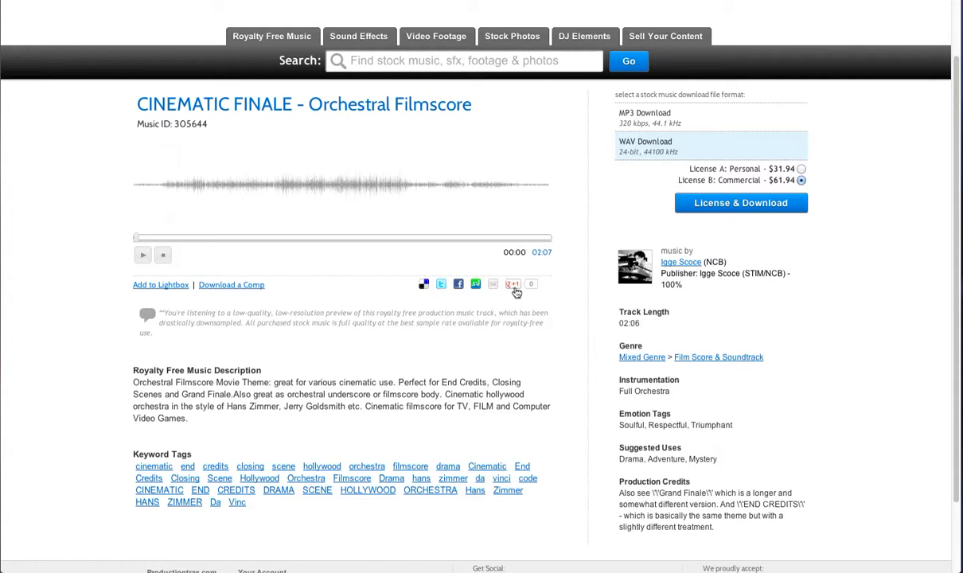
{"action": "left_click", "coordinate": [513, 283]}
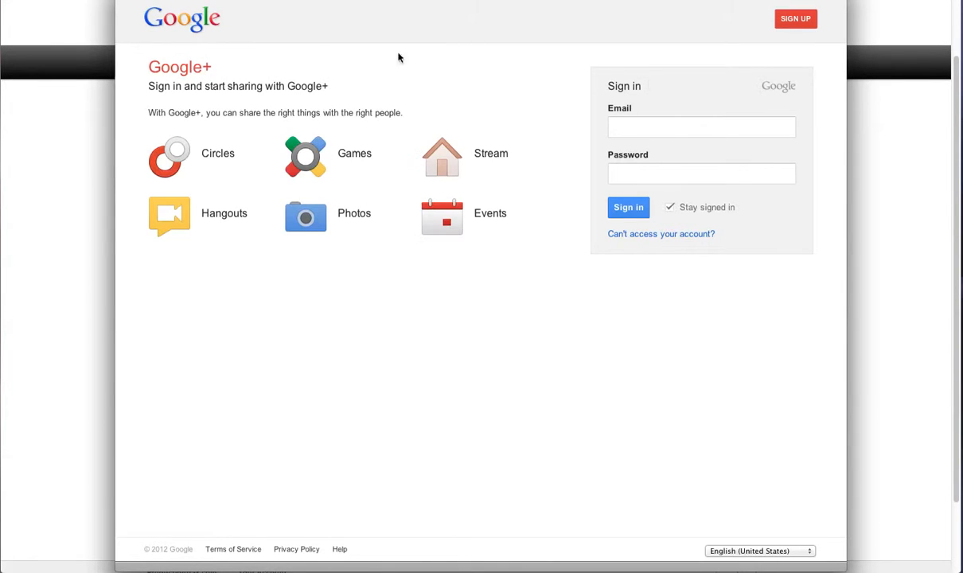